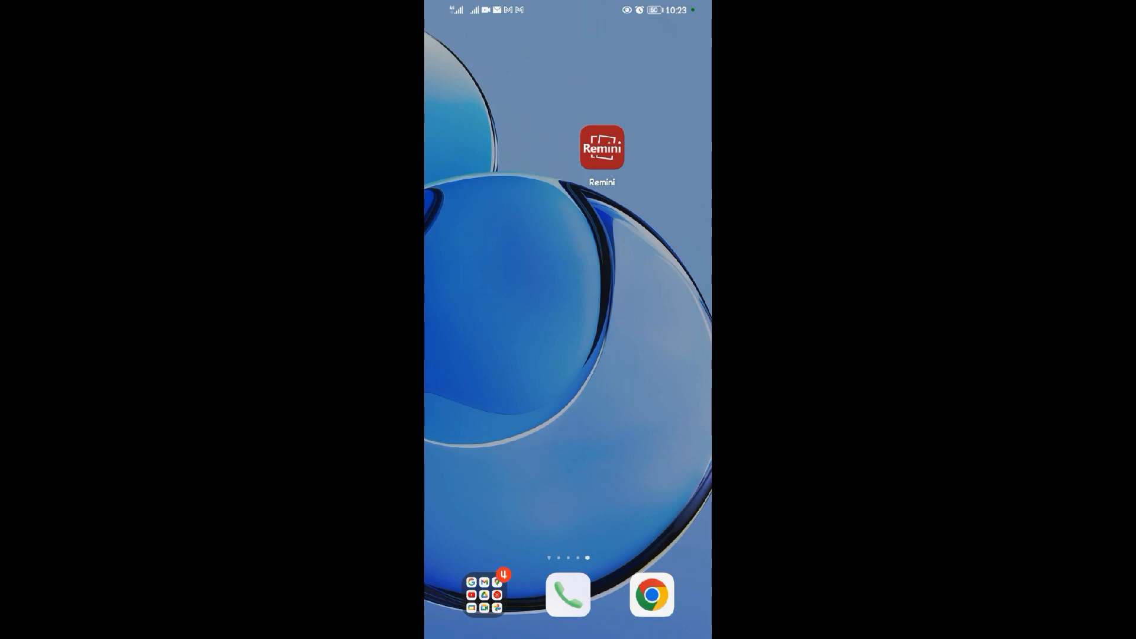
# Launch Remini from the home screen so its Enhance page appears
pyautogui.click(601, 148)
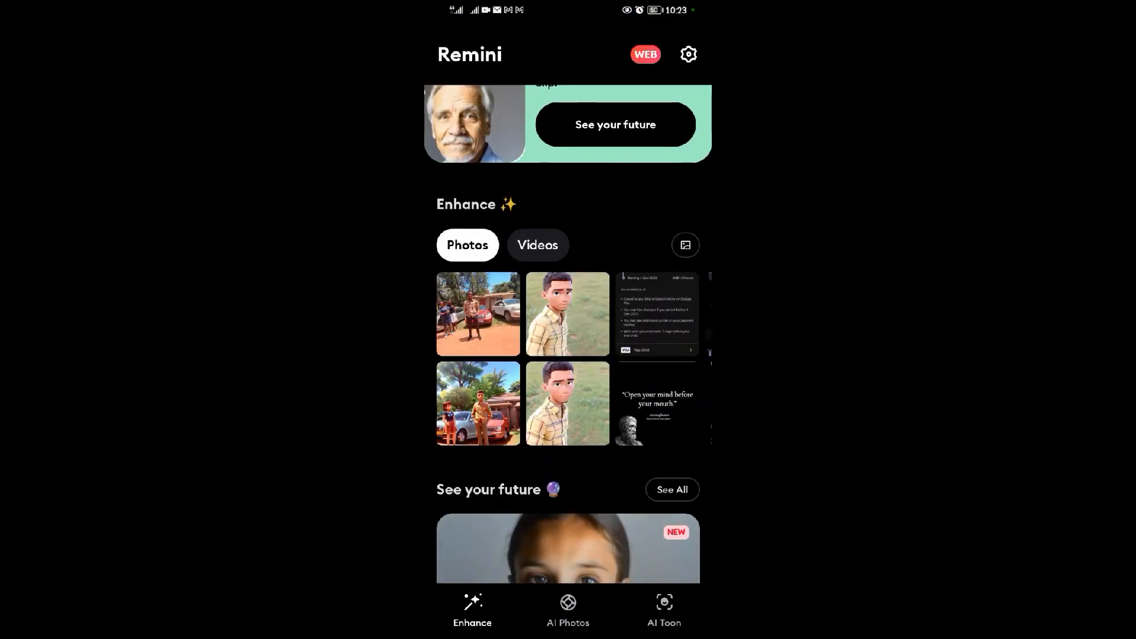
pyautogui.click(687, 54)
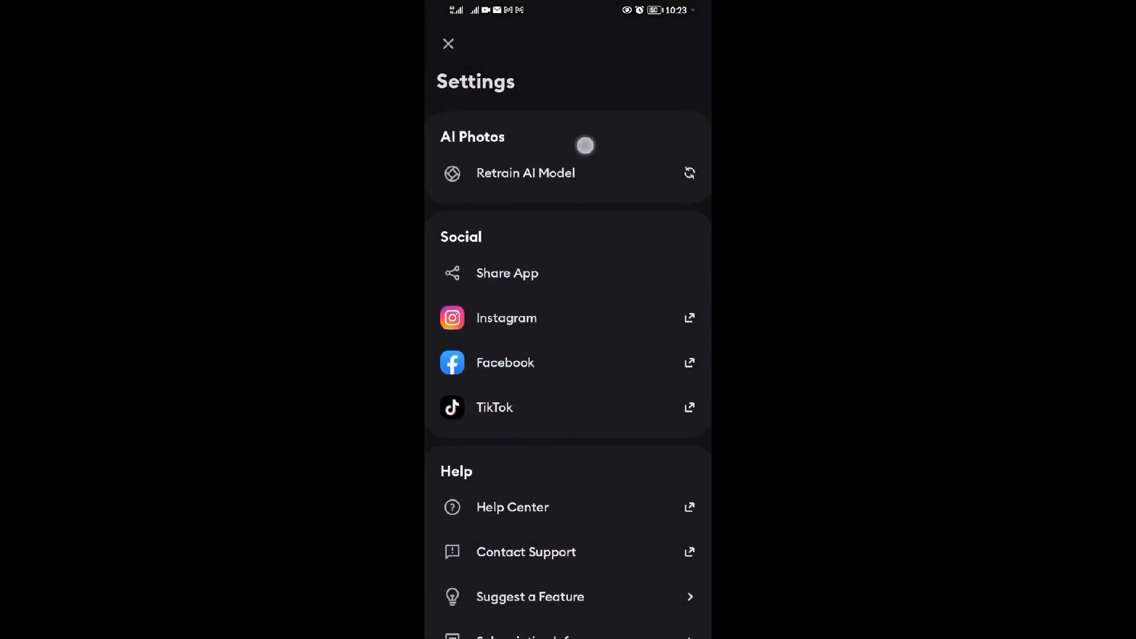
pyautogui.scroll(-3)
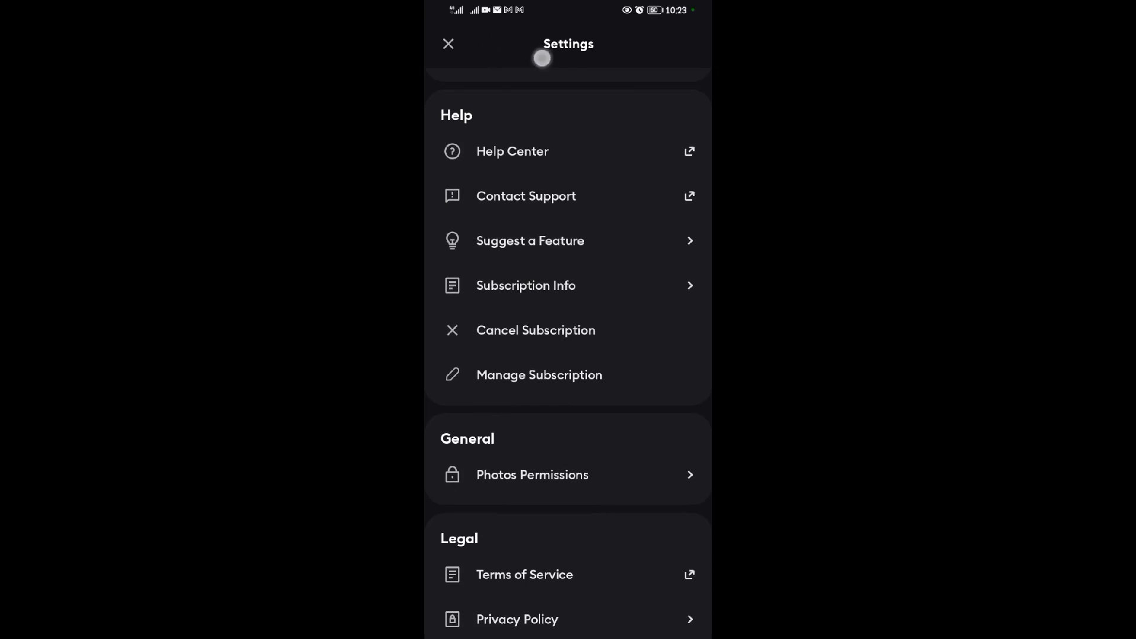
pyautogui.click(447, 44)
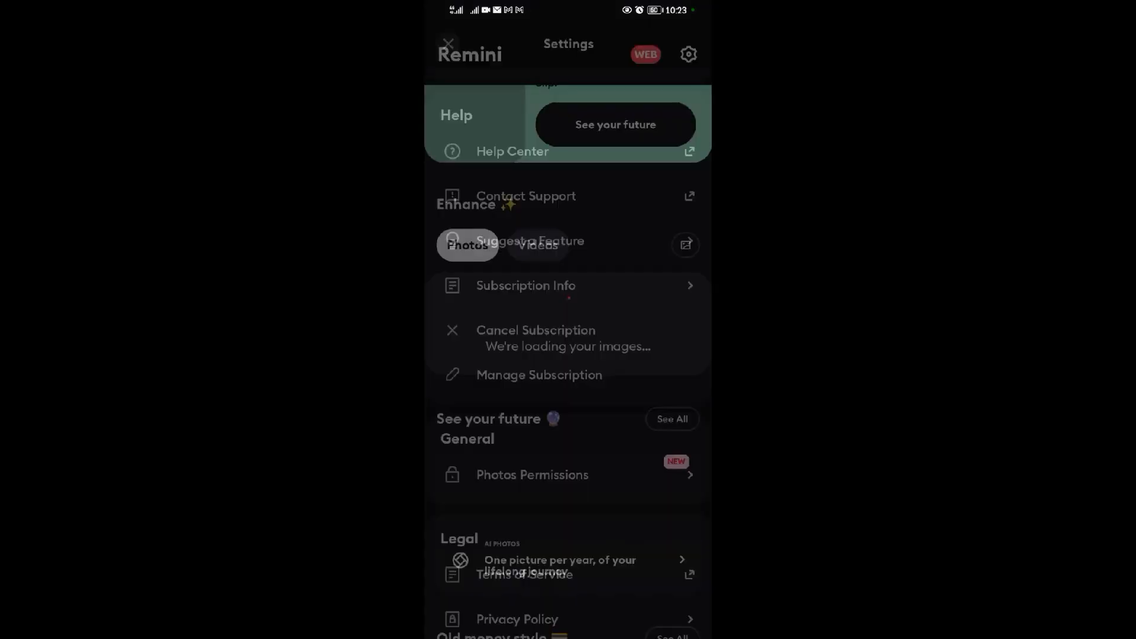
pyautogui.click(447, 44)
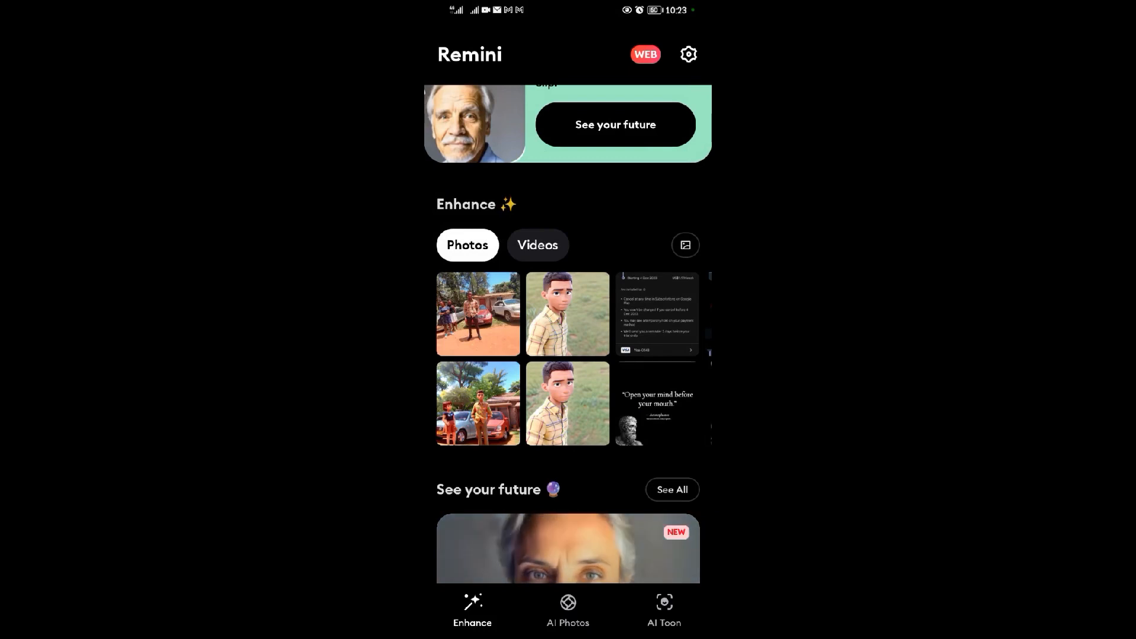
# Bring up the device file browser from the Enhance page to pick a photo
pyautogui.scroll(-3)
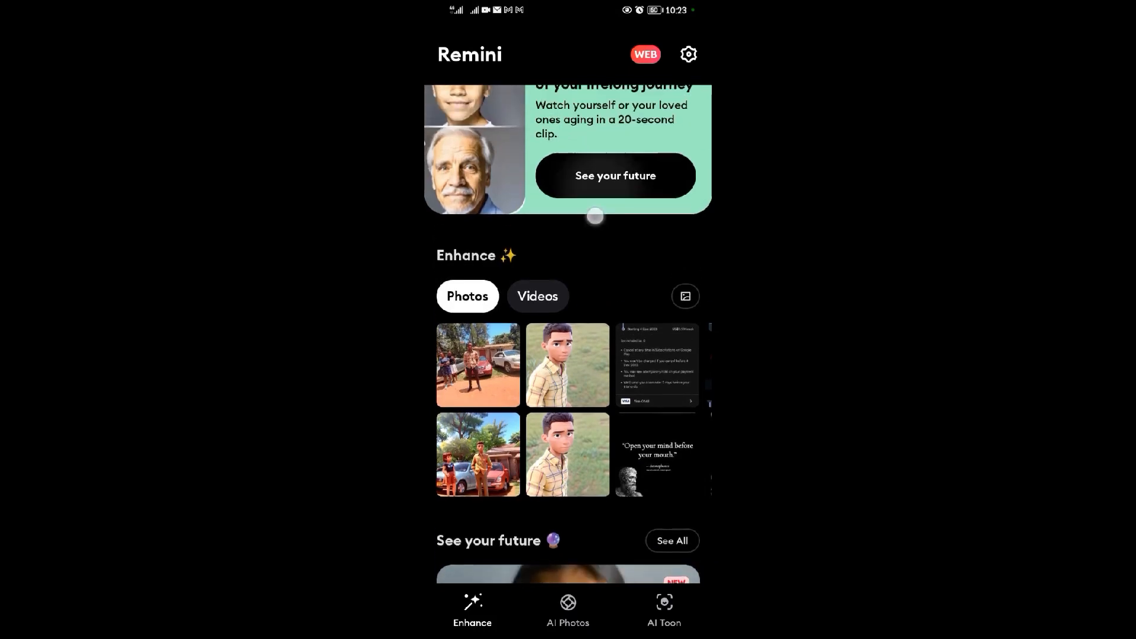
pyautogui.scroll(-3)
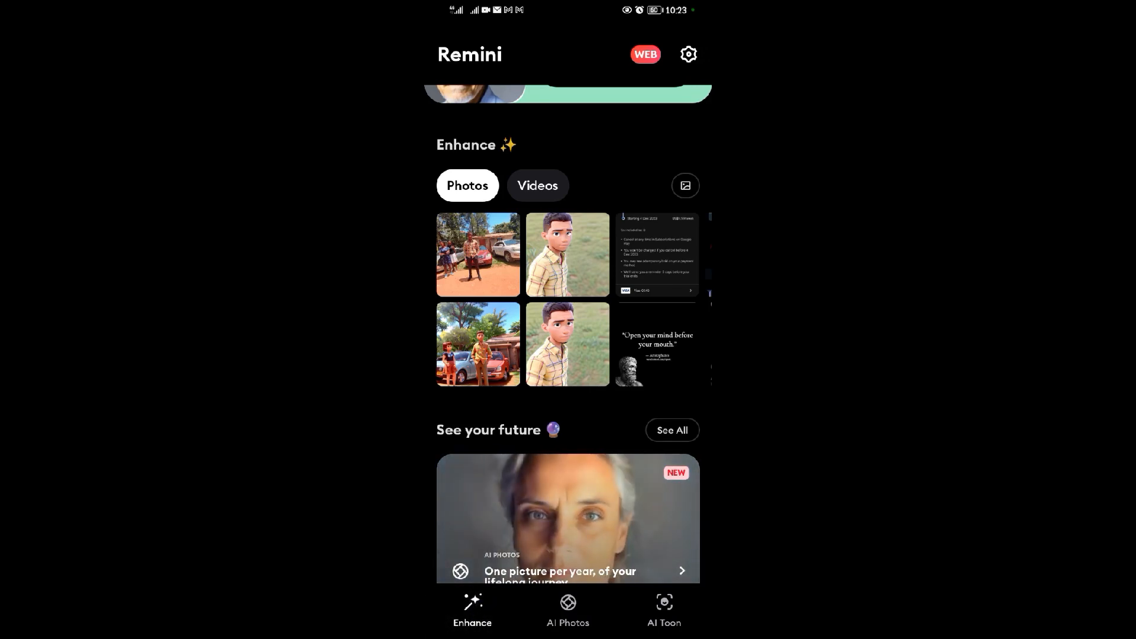
pyautogui.click(684, 186)
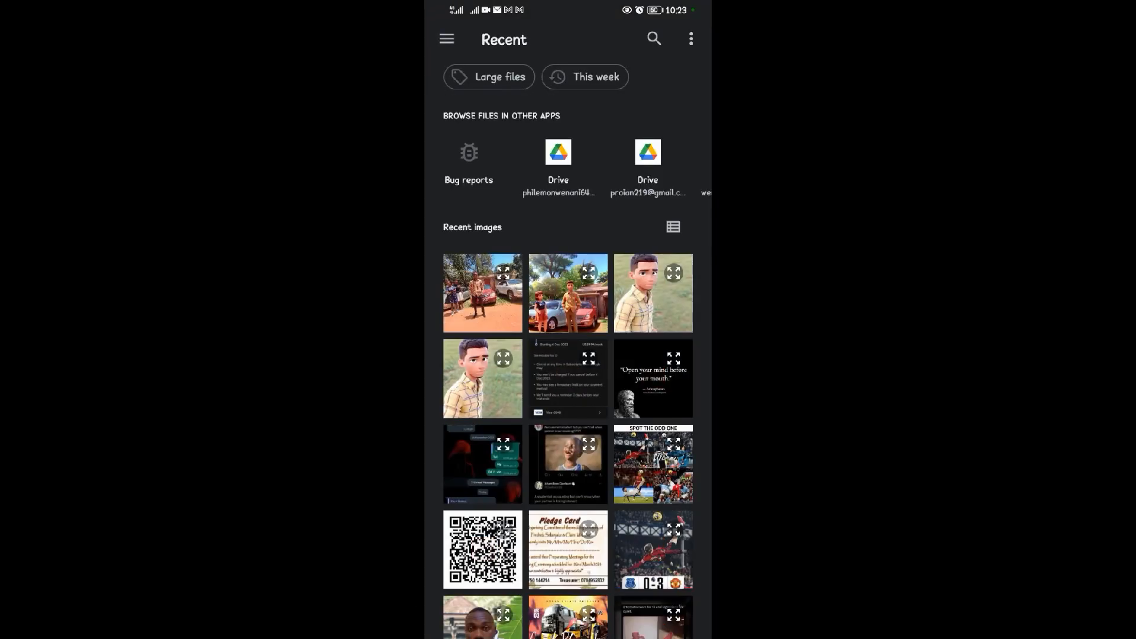
# Pick the grey-hoodie selfie from Recent images so it loads into Remini
pyautogui.scroll(-3)
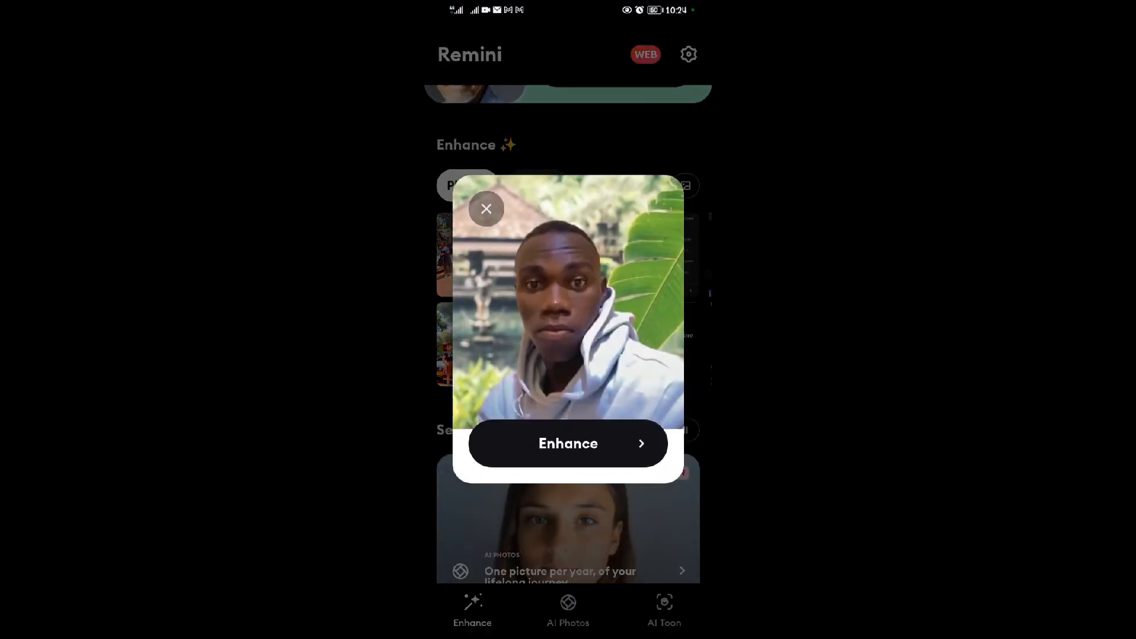
# Enhance the selfie, producing a sharper result with Base, v2 and v3 versions
pyautogui.click(566, 443)
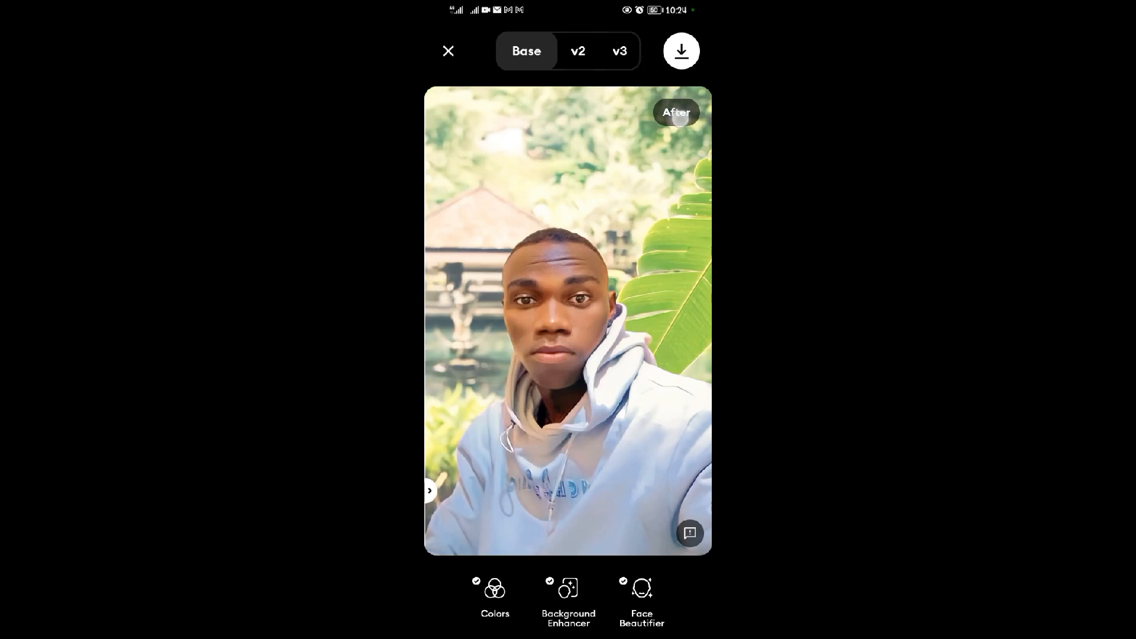
# Compare the v2 and v3 enhancements, then save the v3 selfie to the gallery
pyautogui.click(577, 51)
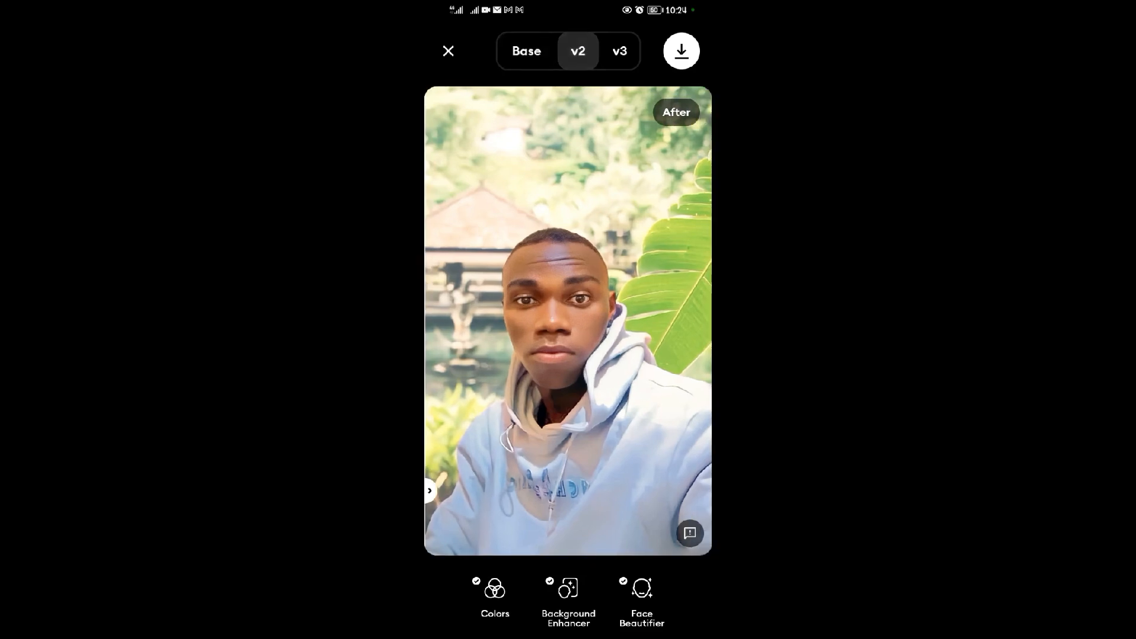
pyautogui.click(619, 51)
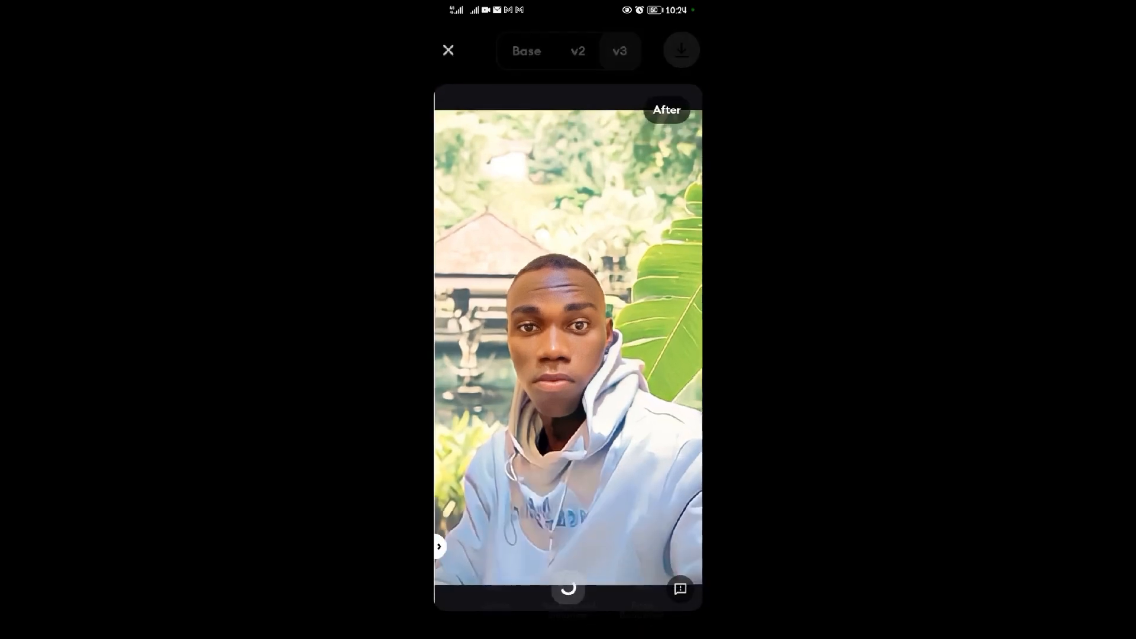
pyautogui.click(679, 49)
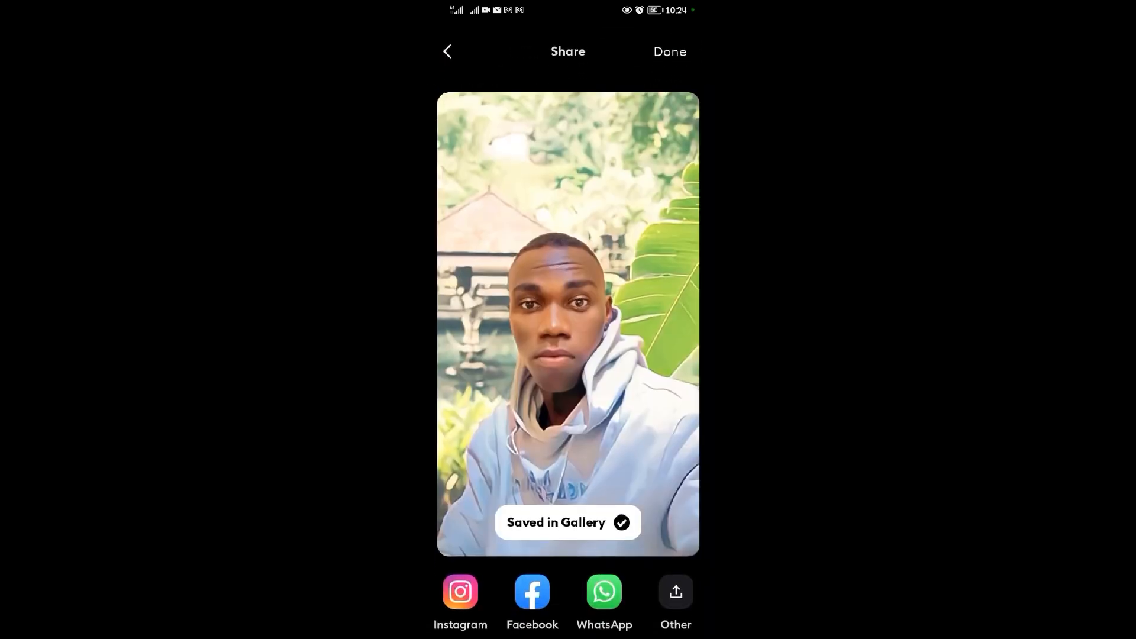